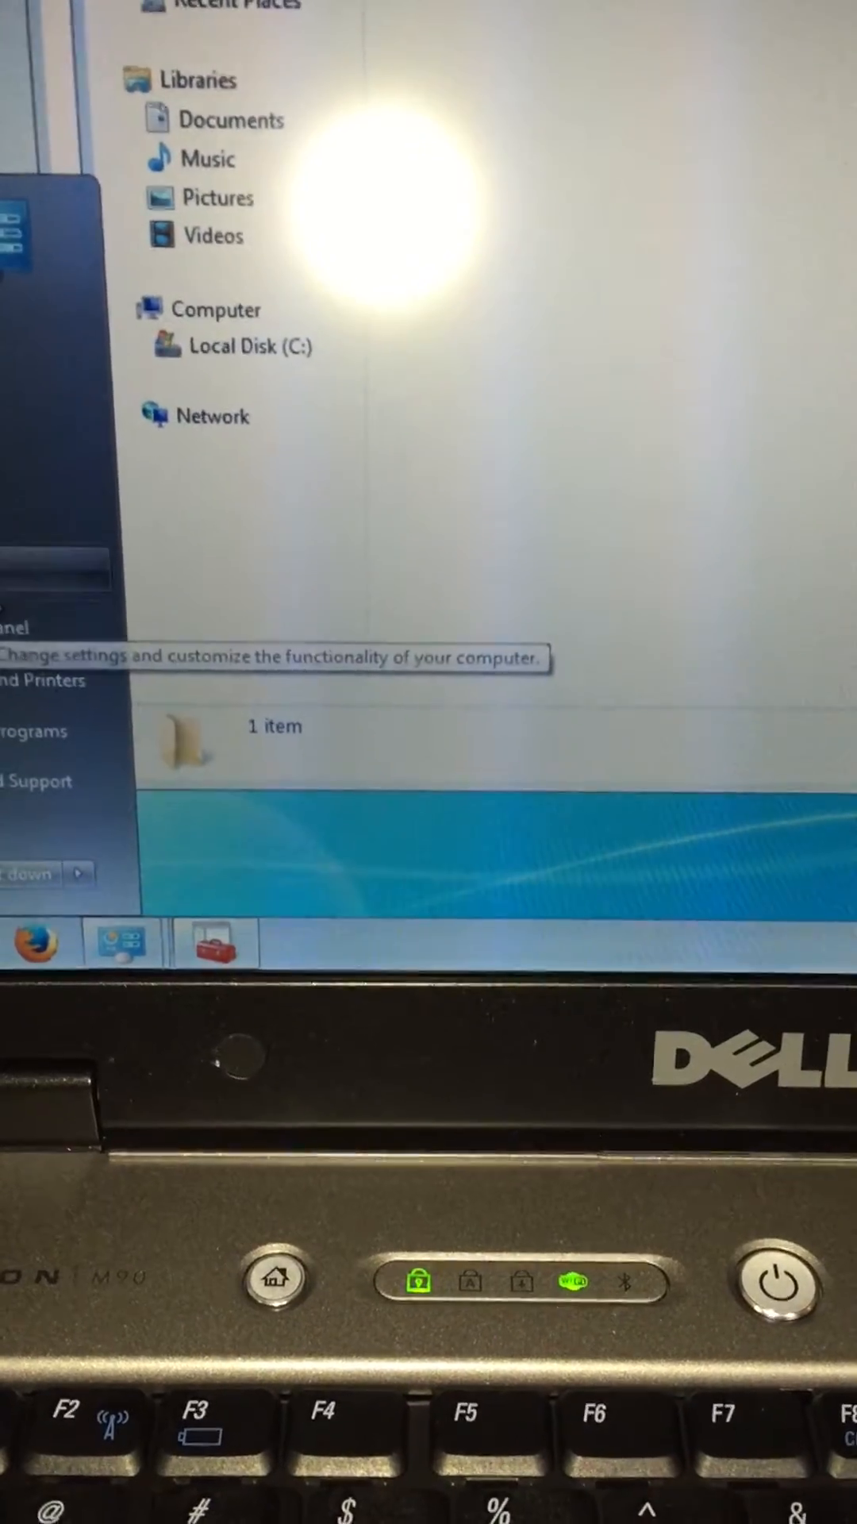
Open Device Manager through Computer's Properties to list the dell-PC hardware categories.
right_click(97, 546)
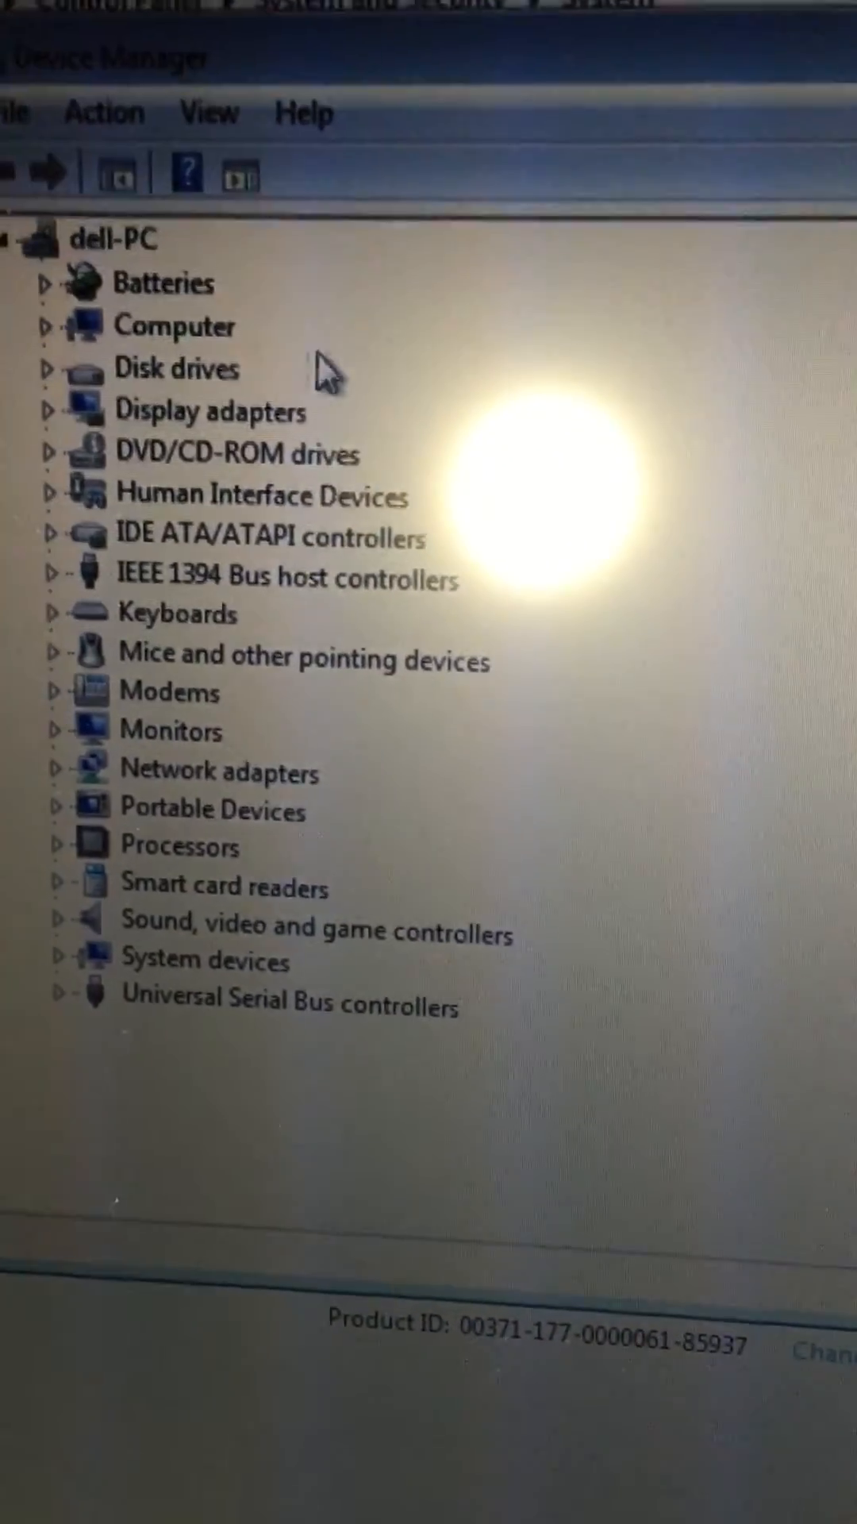
Close Device Manager and review Windows 7, Core 2 processor, 4.00 GB RAM, 64-bit on System page.
left_click(46, 411)
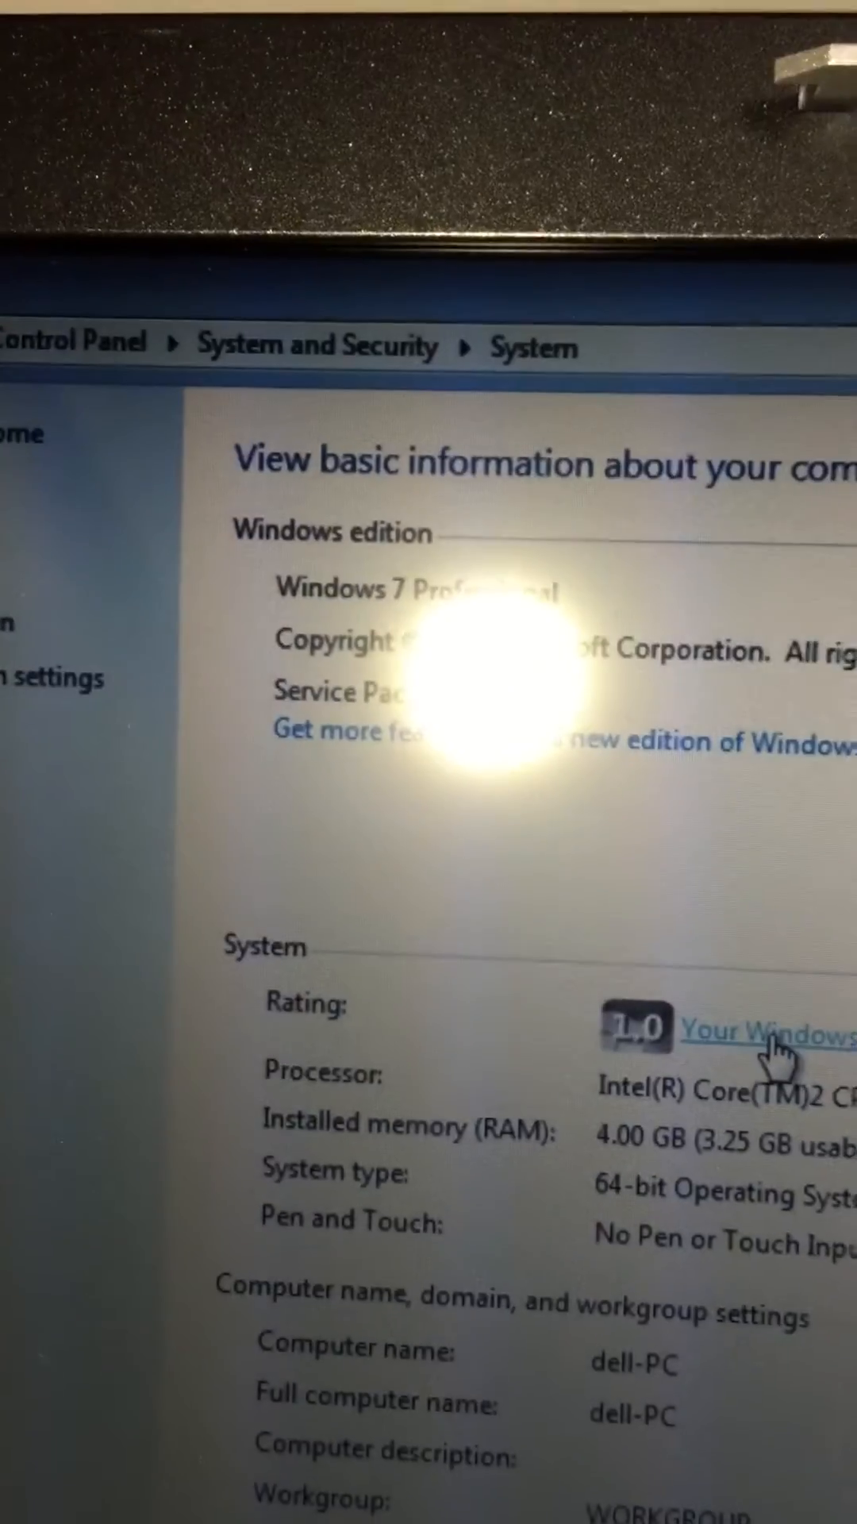
scroll("down", 3)
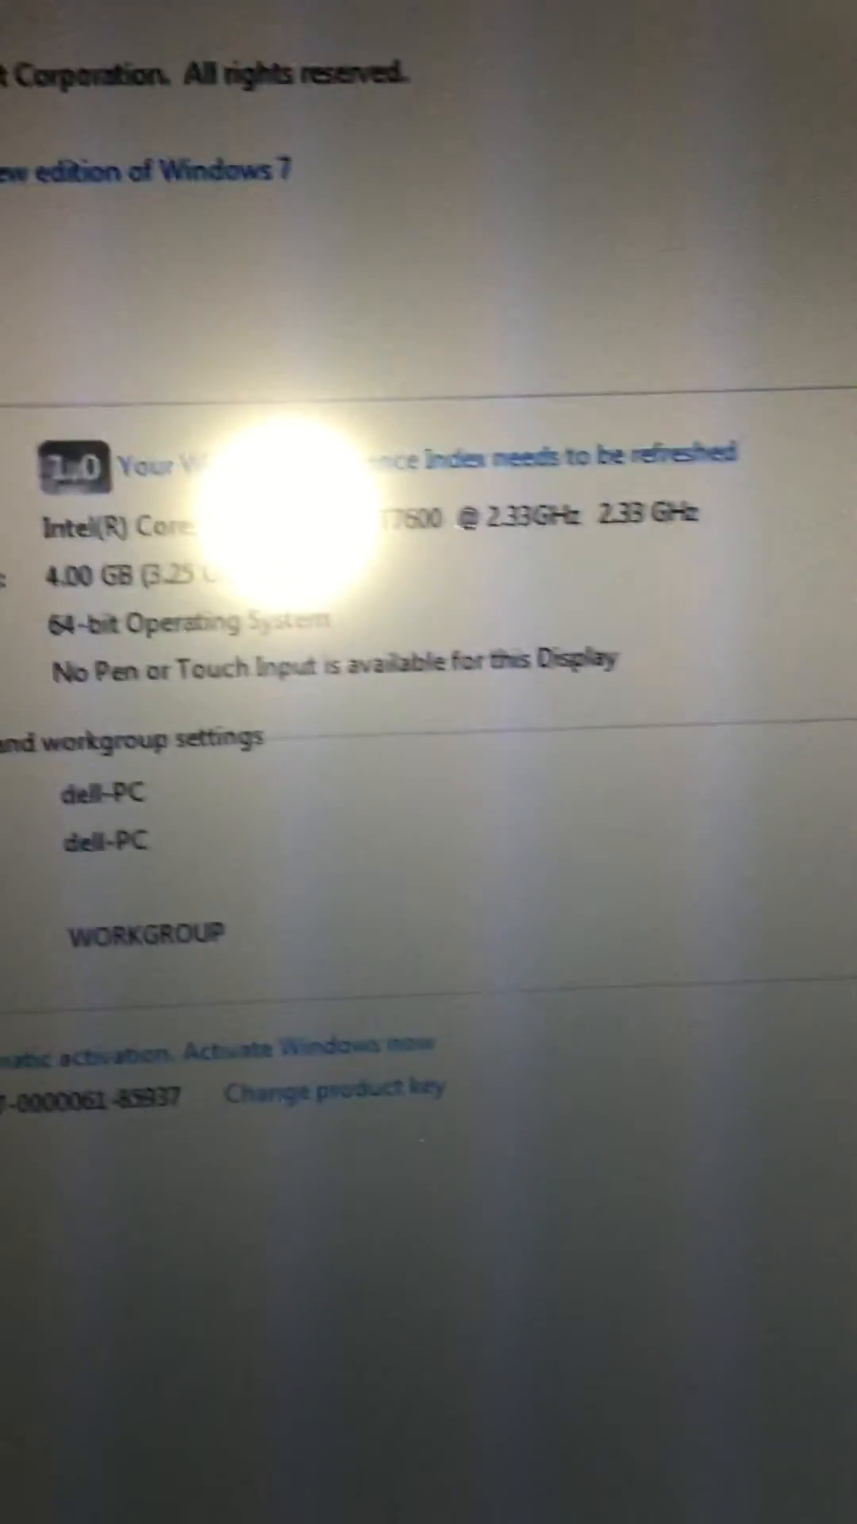